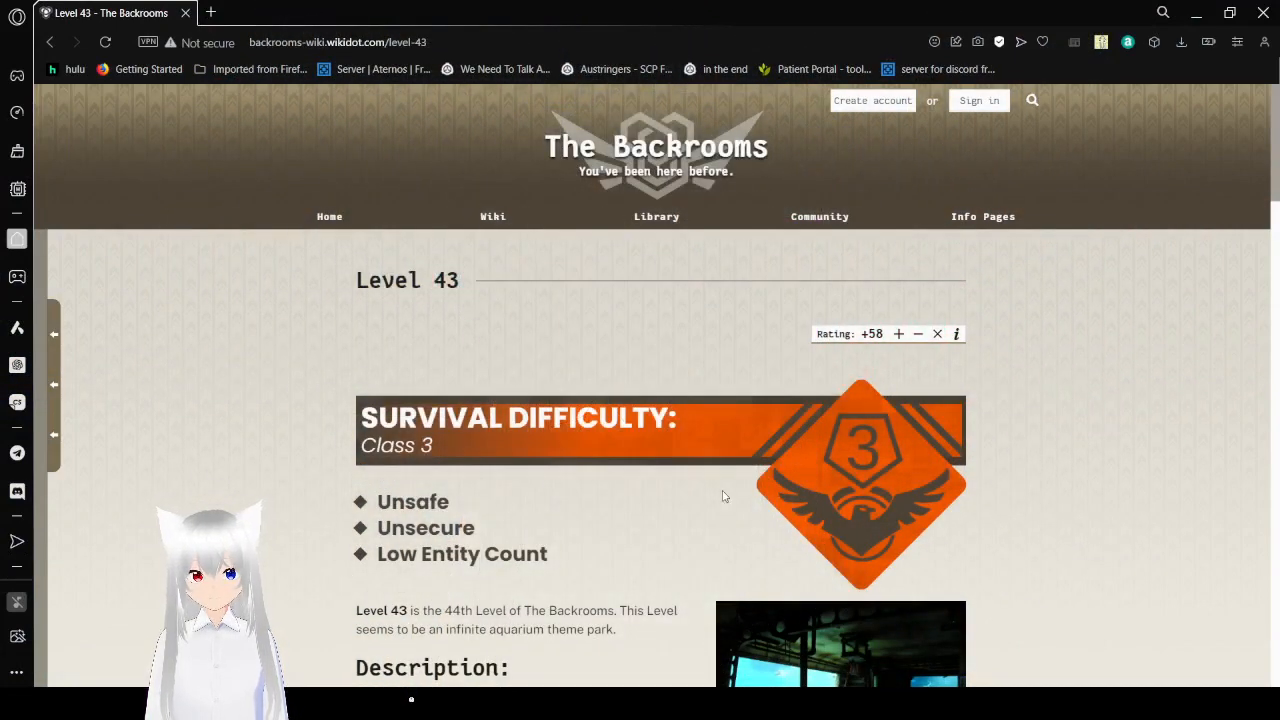
scroll("down", 3)
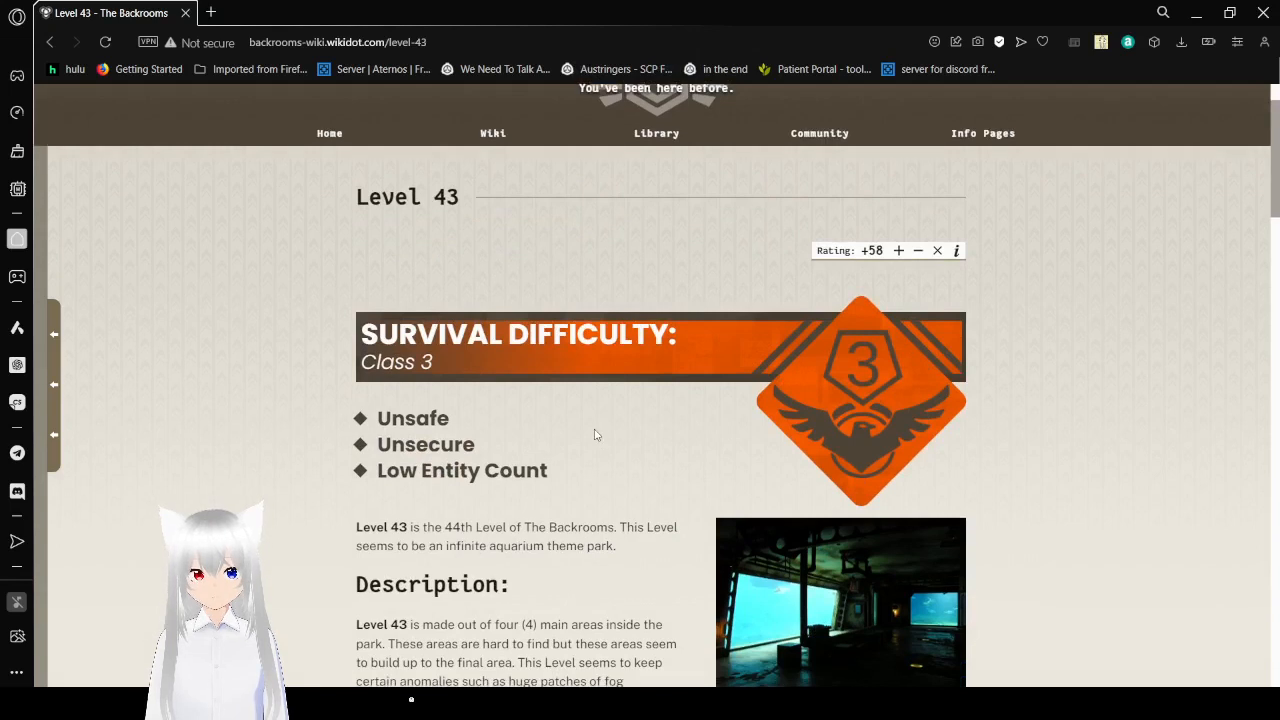
mouse_move(630, 434)
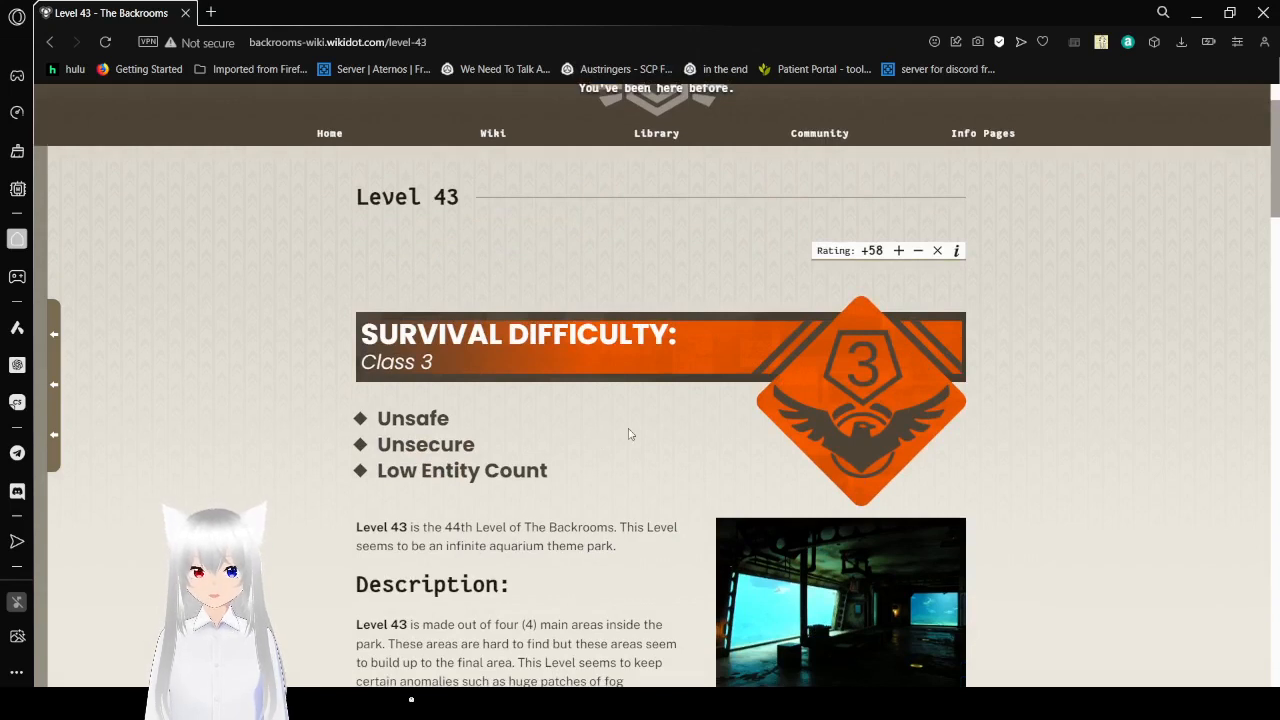
mouse_move(648, 540)
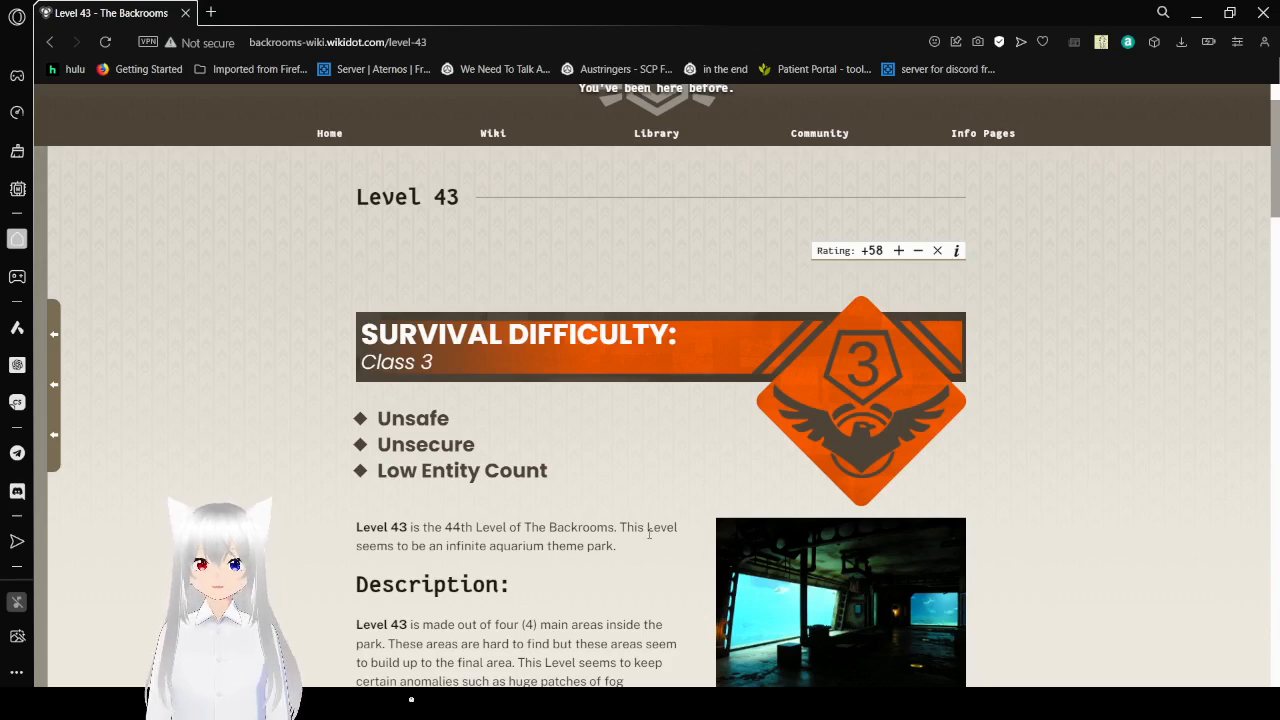
scroll("down", 3)
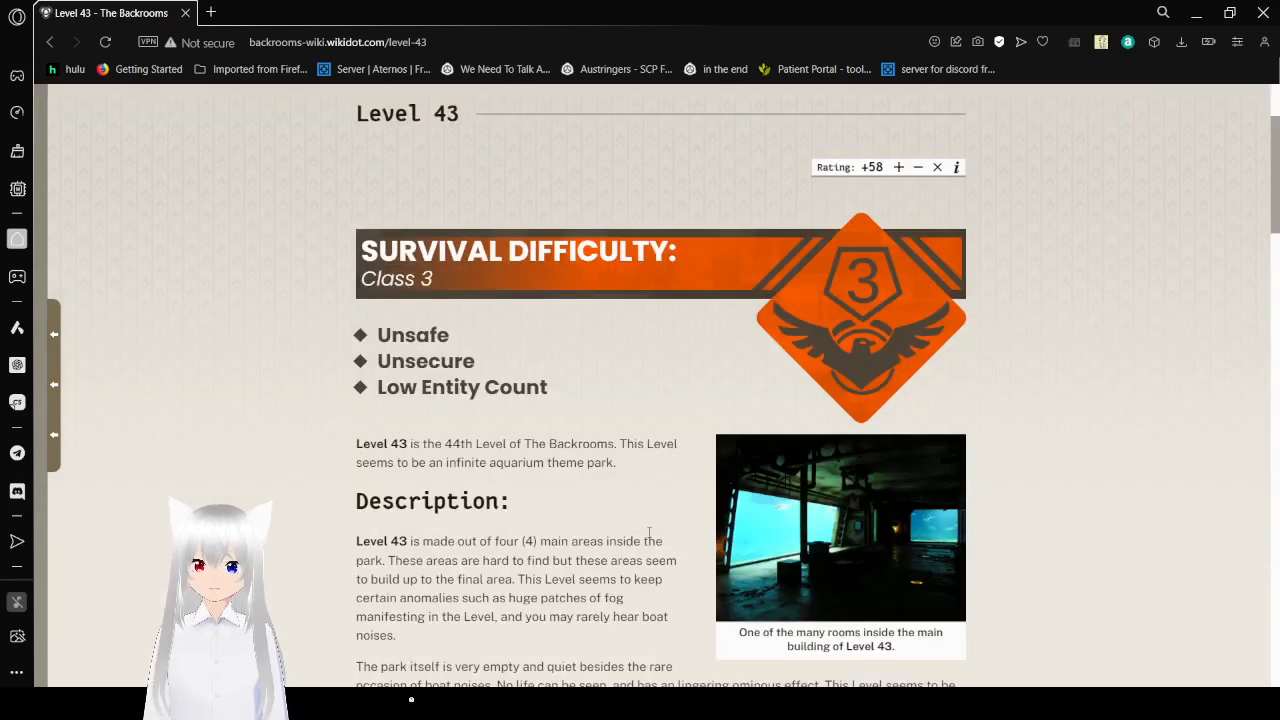
scroll("down", 3)
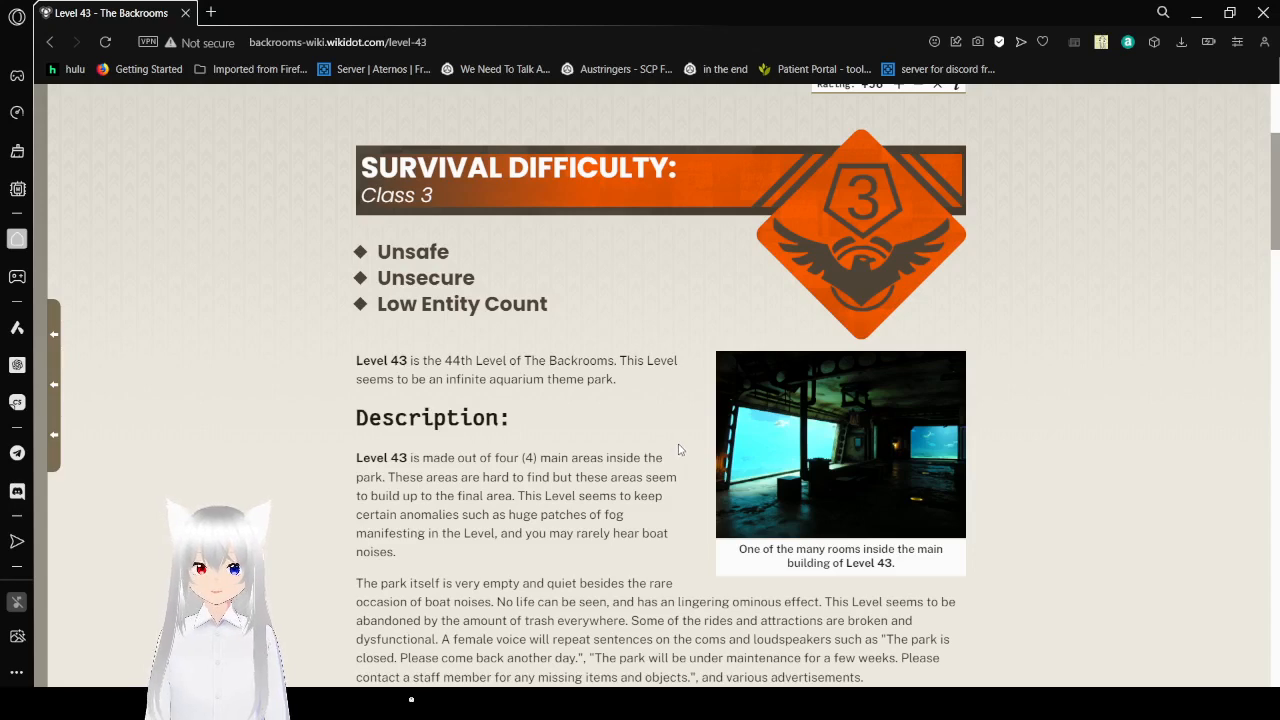
scroll("down", 3)
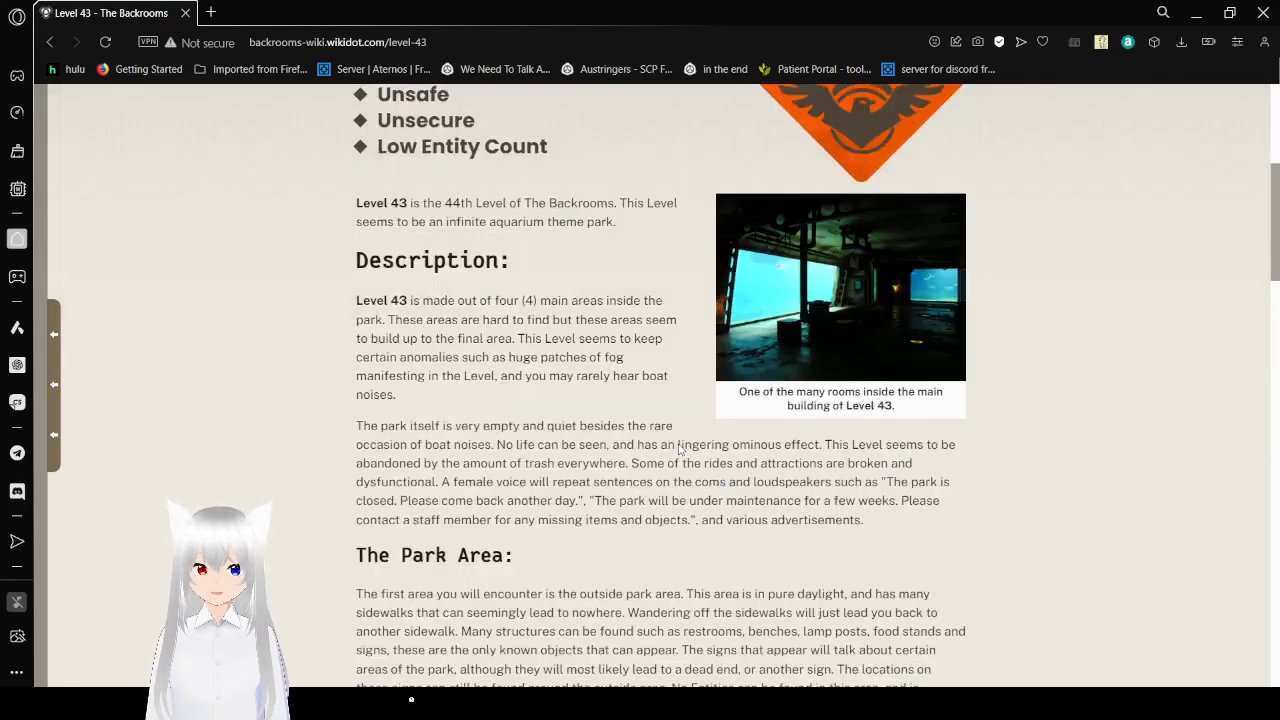
scroll("down", 3)
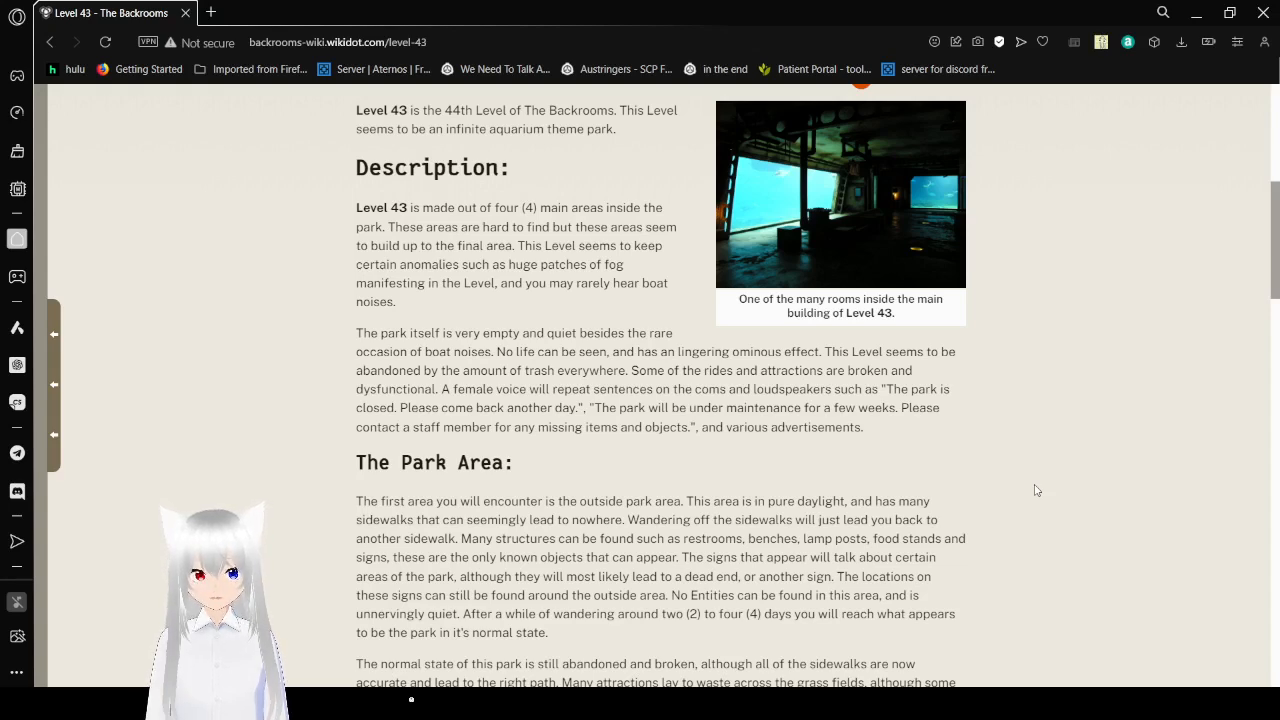
scroll("down", 3)
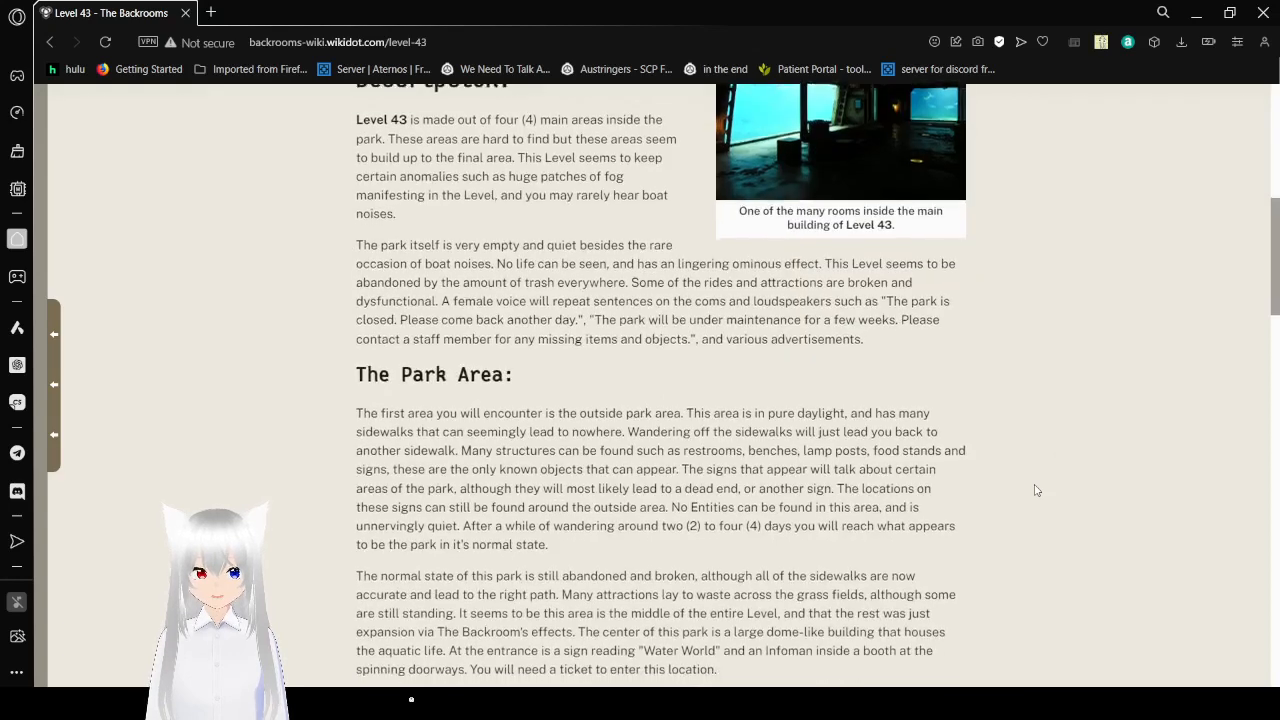
scroll("down", 3)
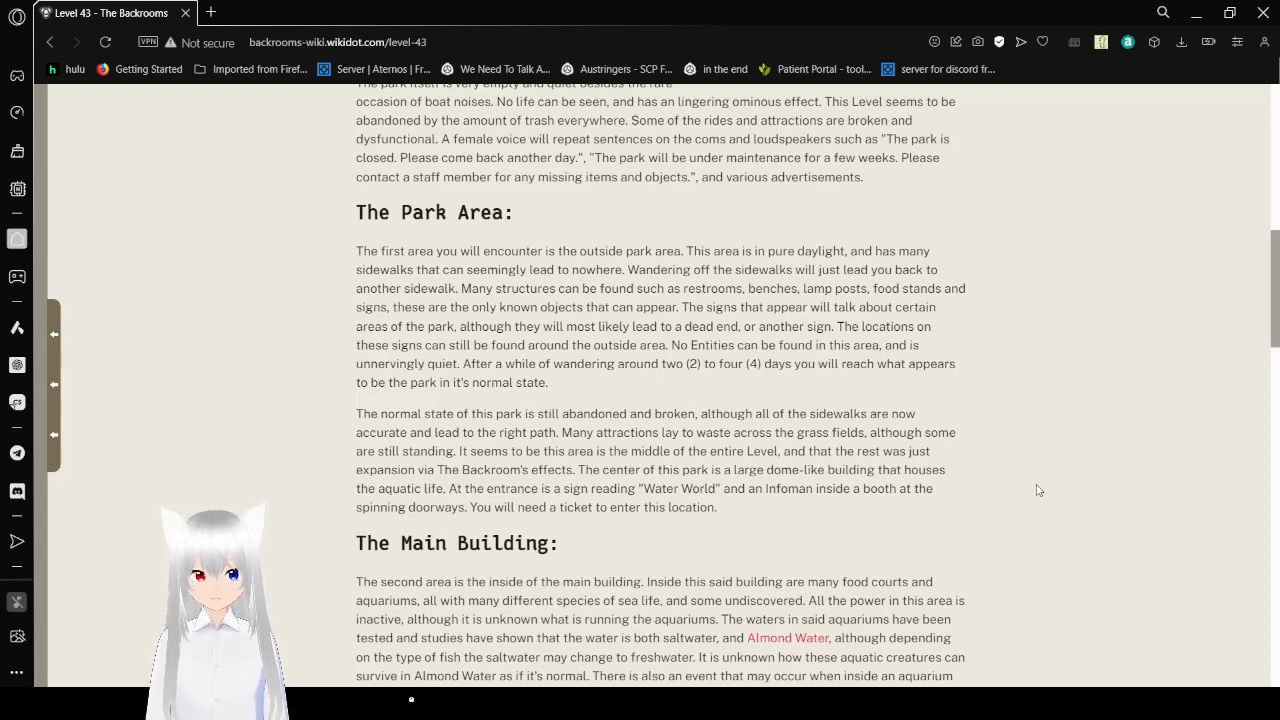
scroll("down", 3)
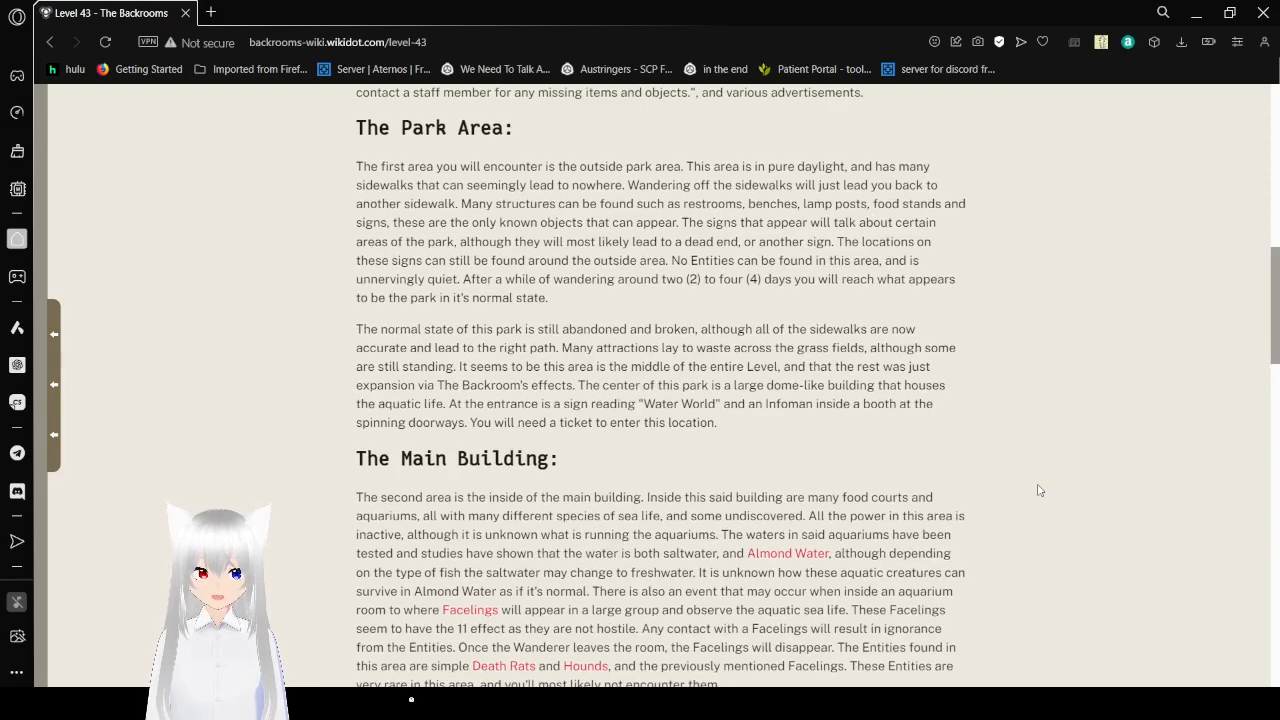
scroll("down", 3)
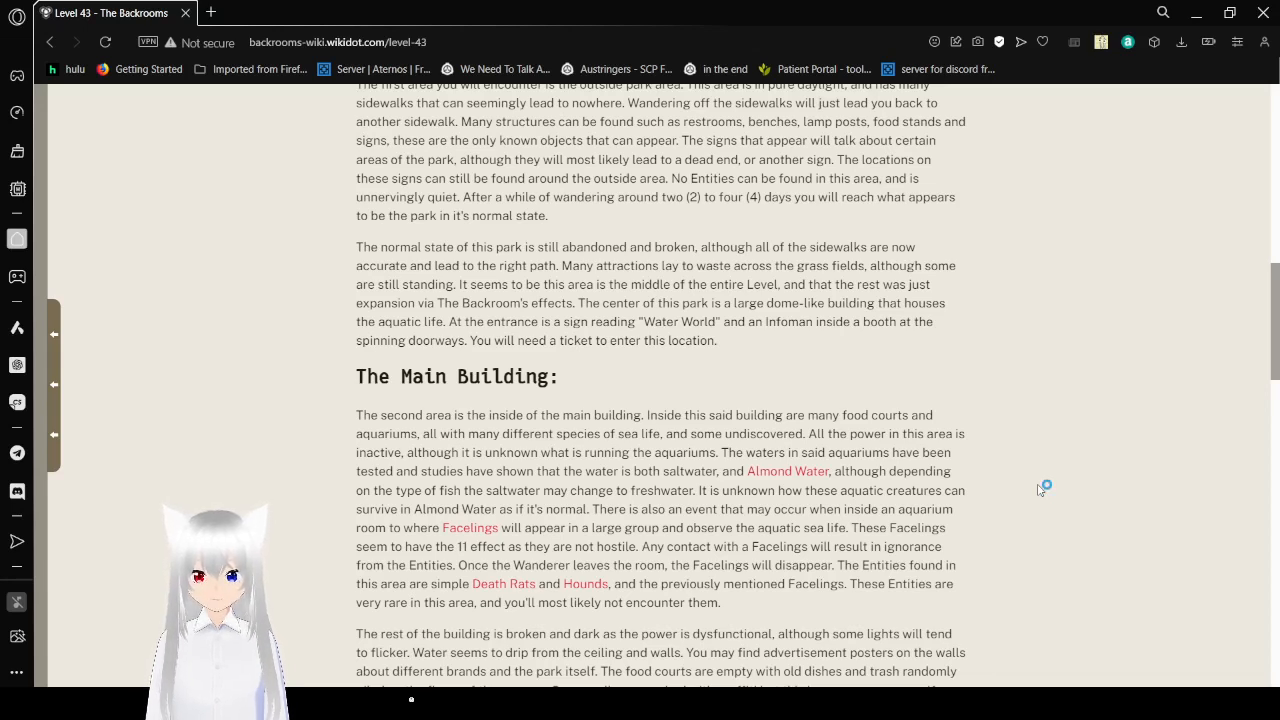
scroll("down", 3)
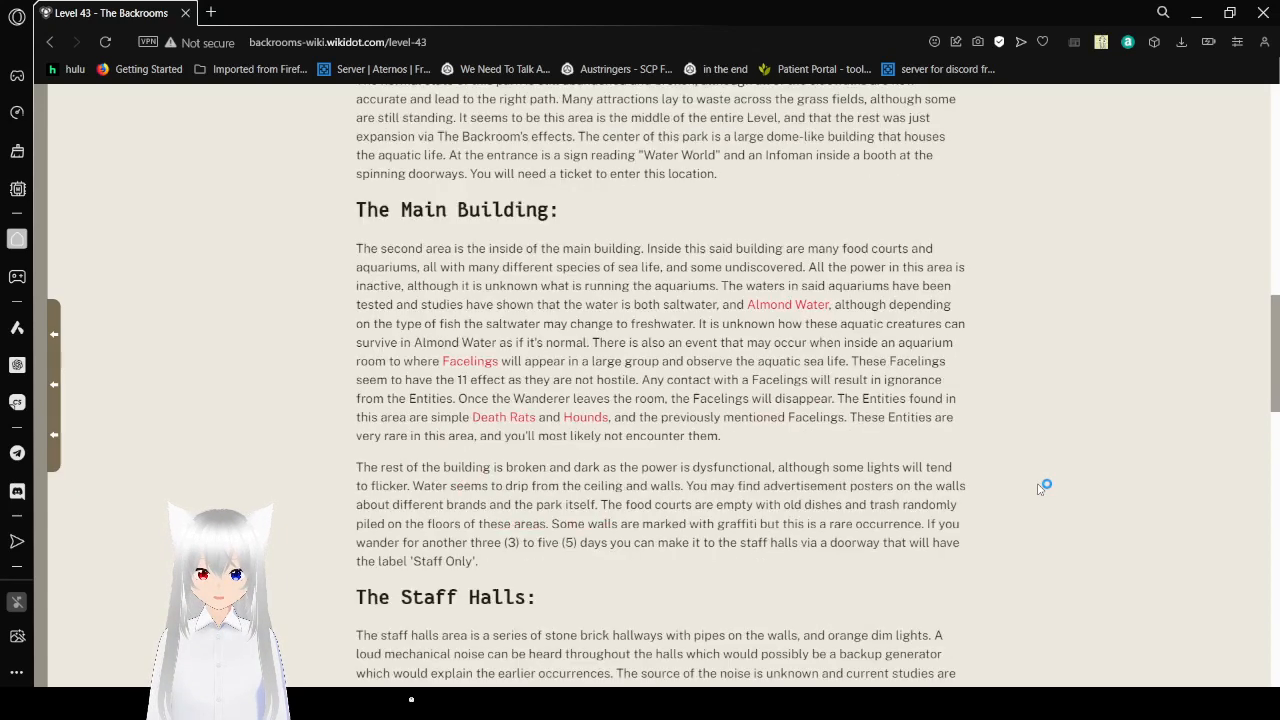
scroll("down", 3)
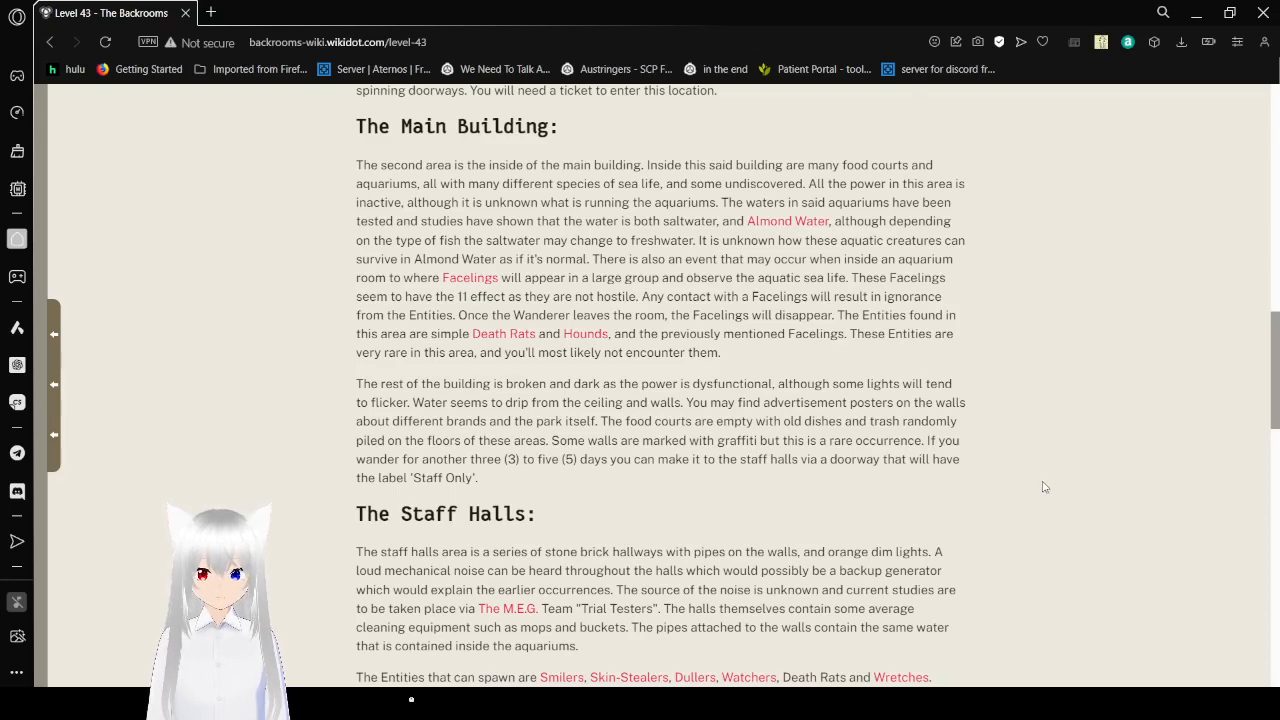
scroll("down", 3)
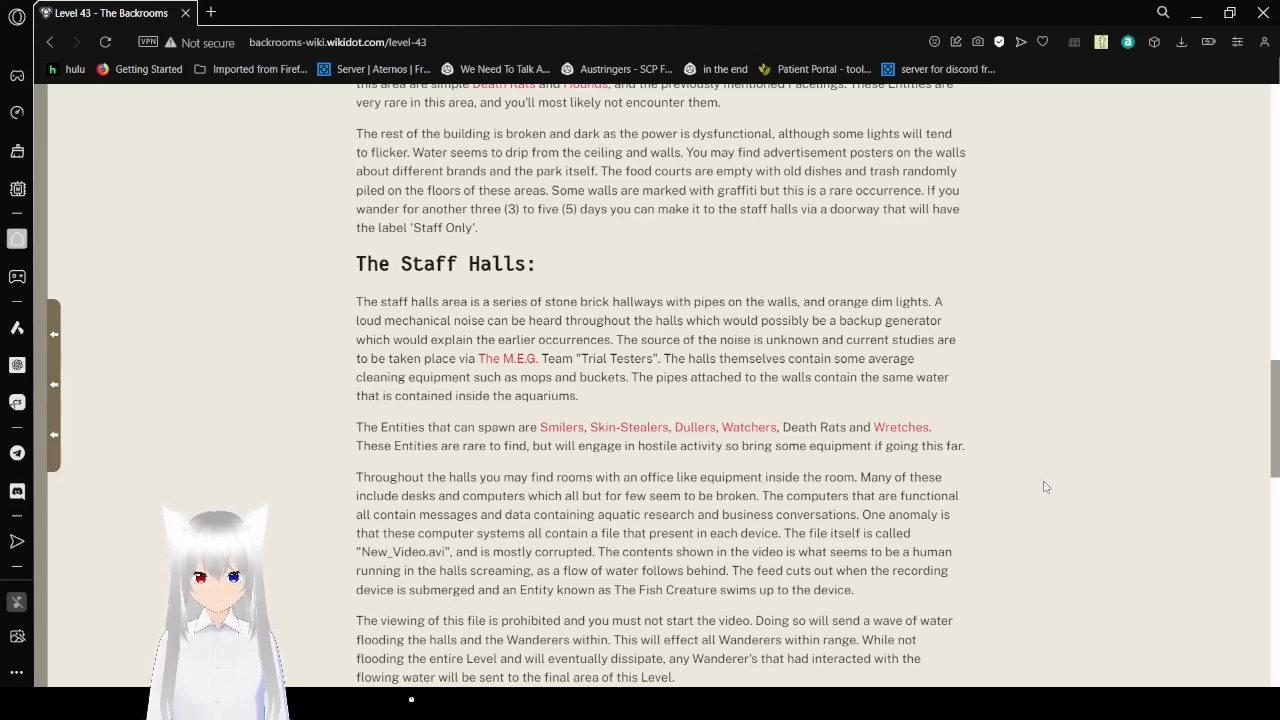
scroll("down", 3)
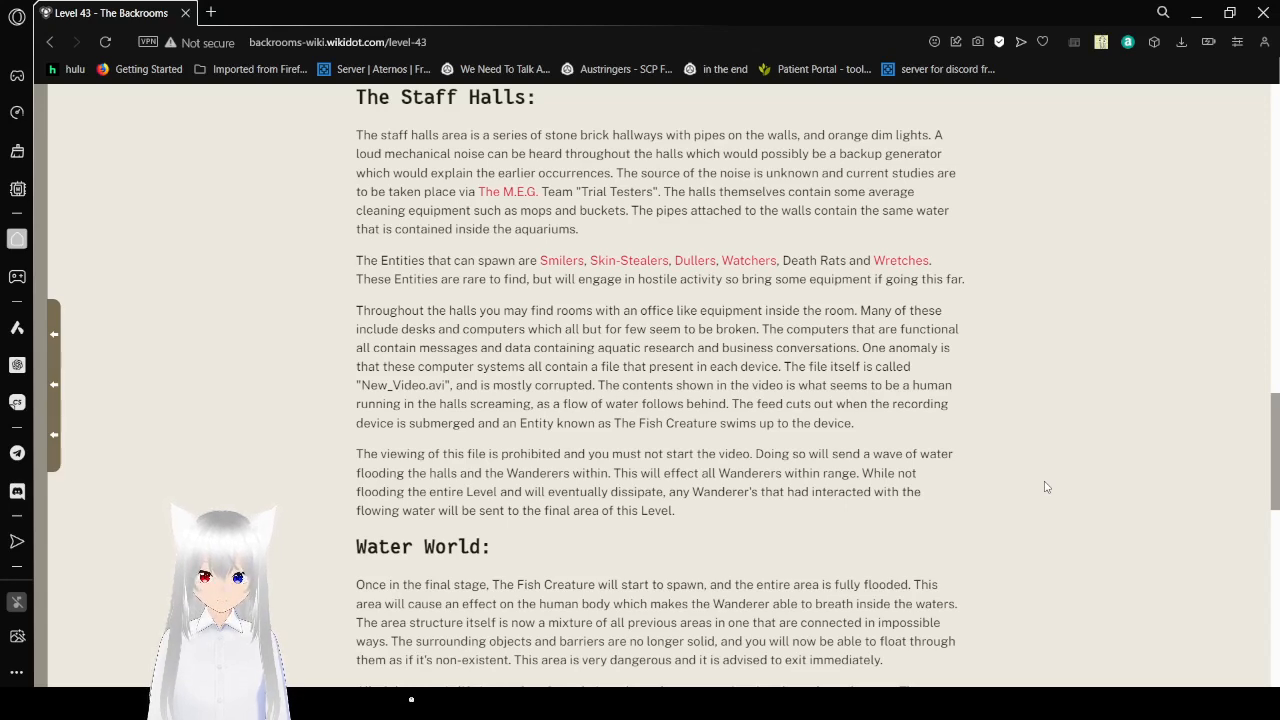
scroll("down", 3)
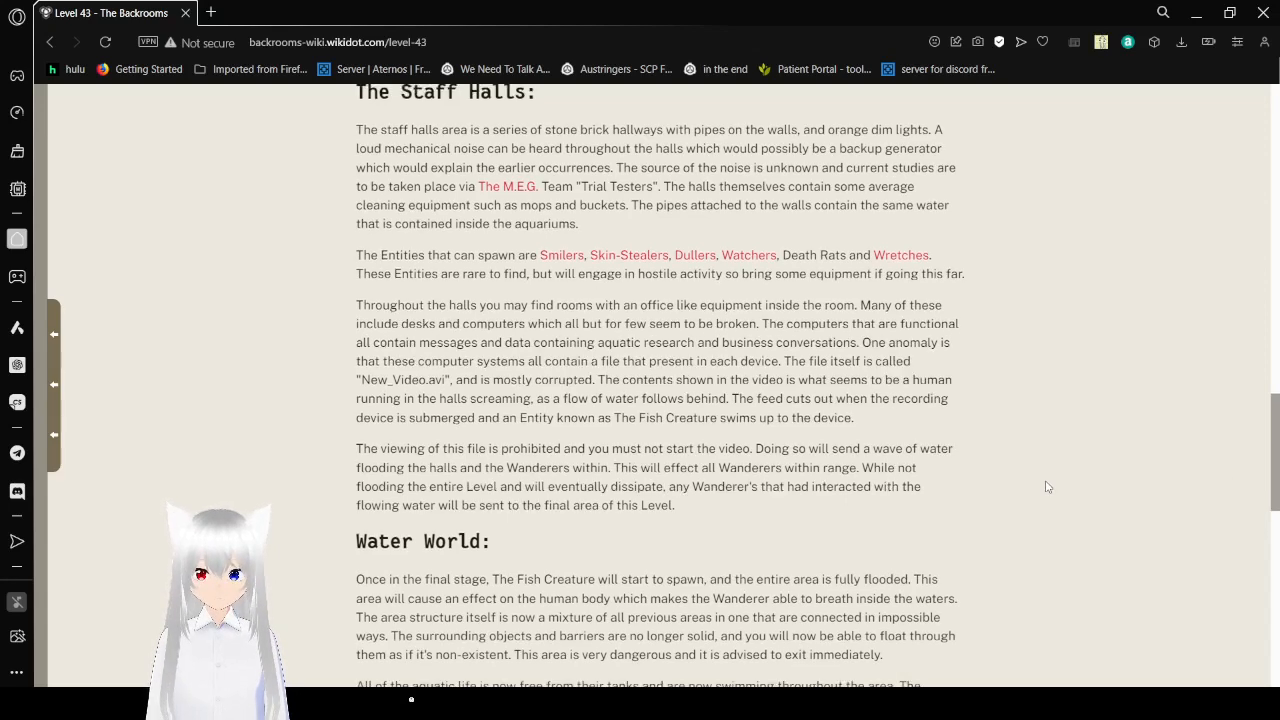
scroll("down", 3)
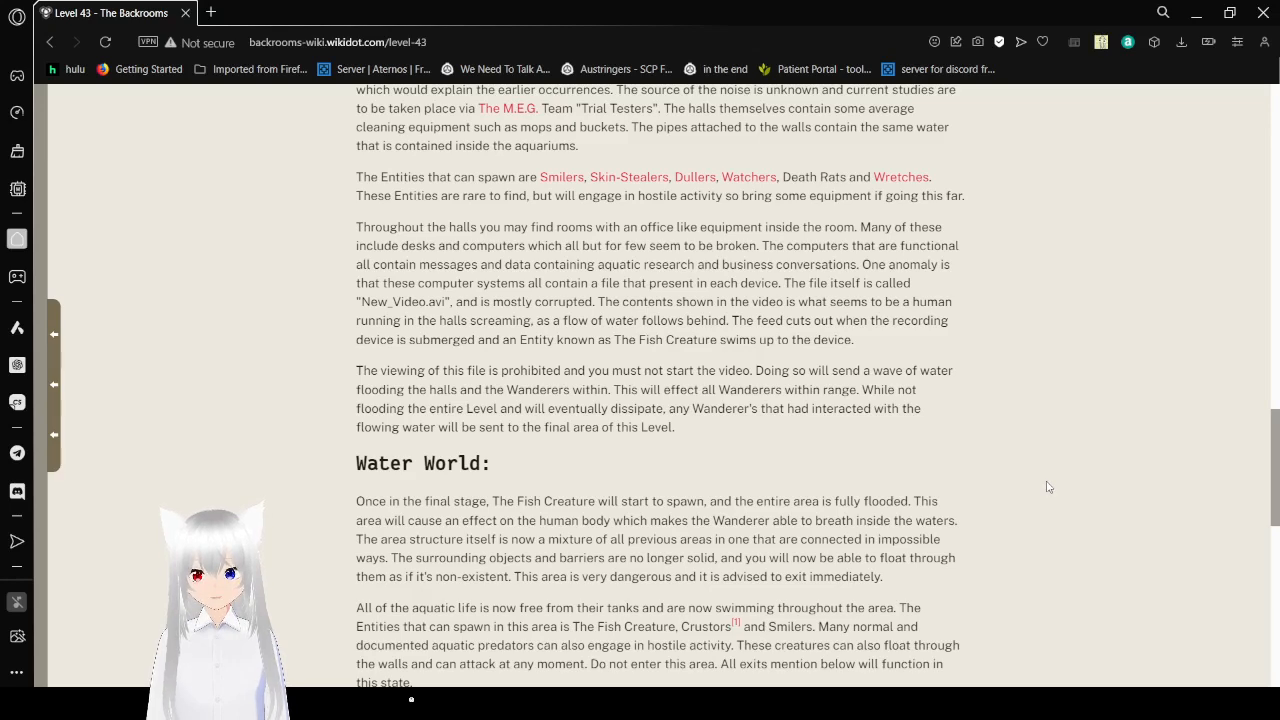
scroll("down", 3)
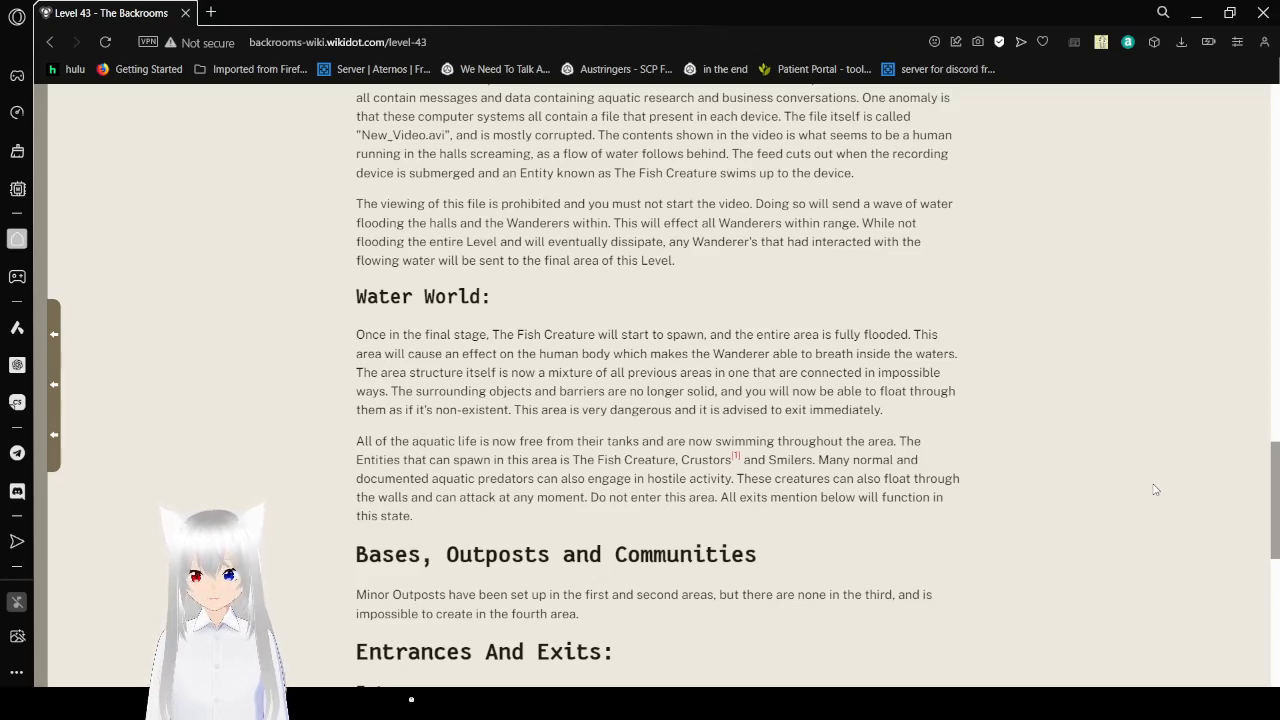
scroll("down", 3)
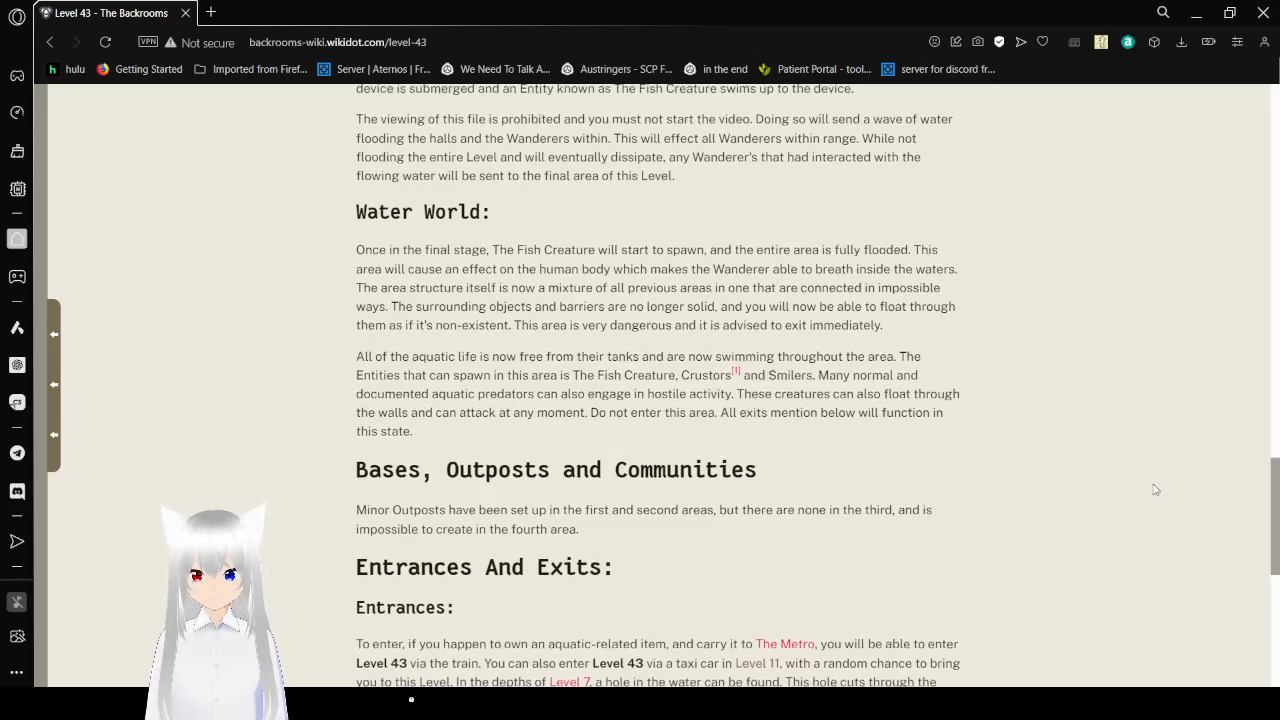
scroll("down", 3)
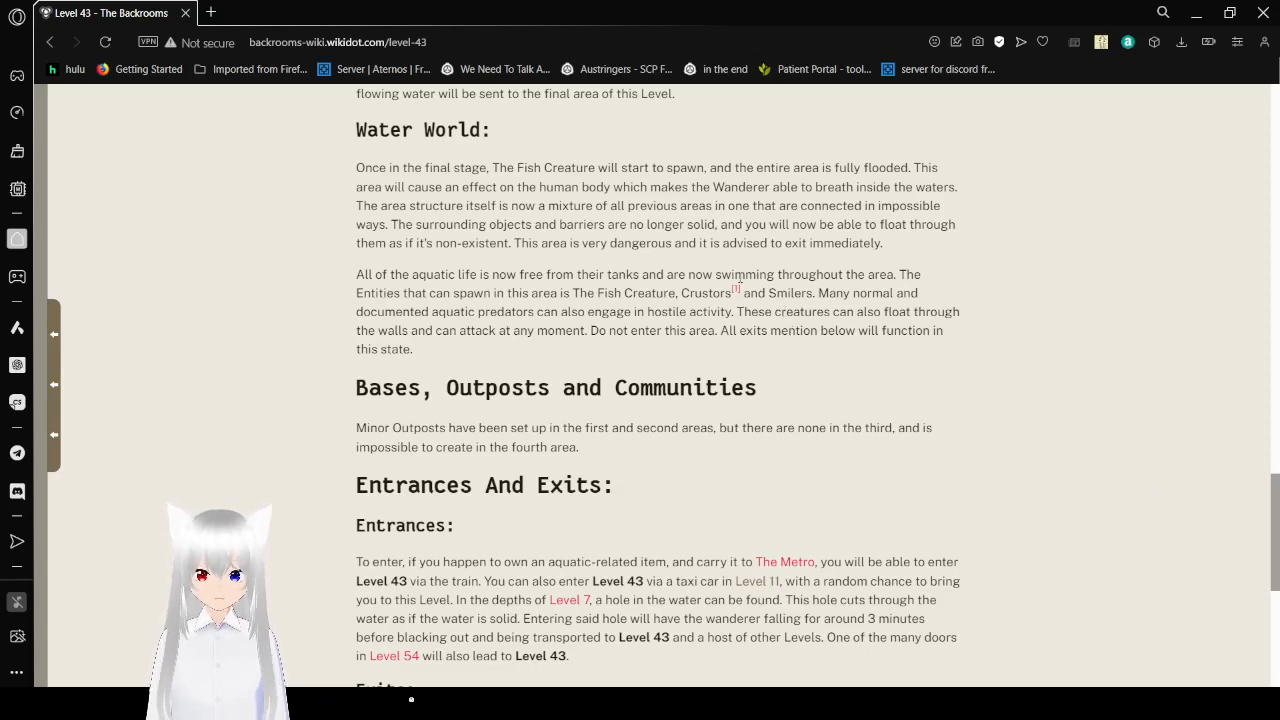
mouse_move(736, 288)
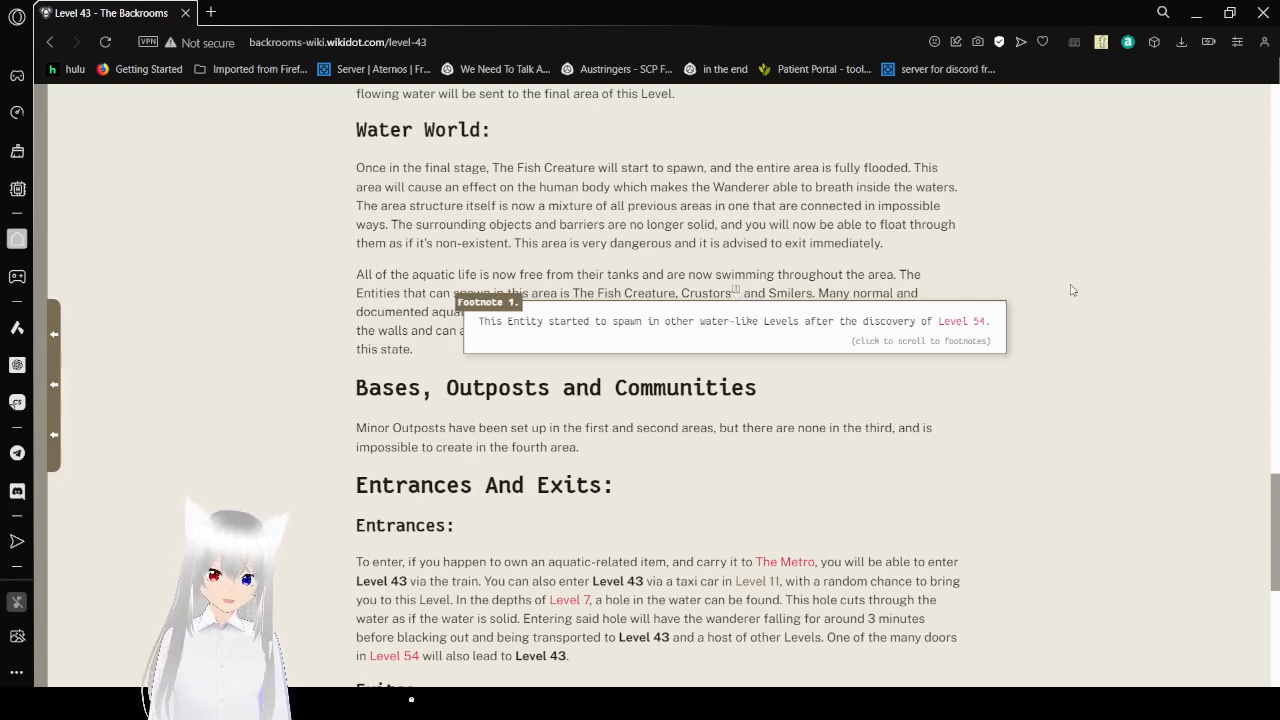
scroll("down", 3)
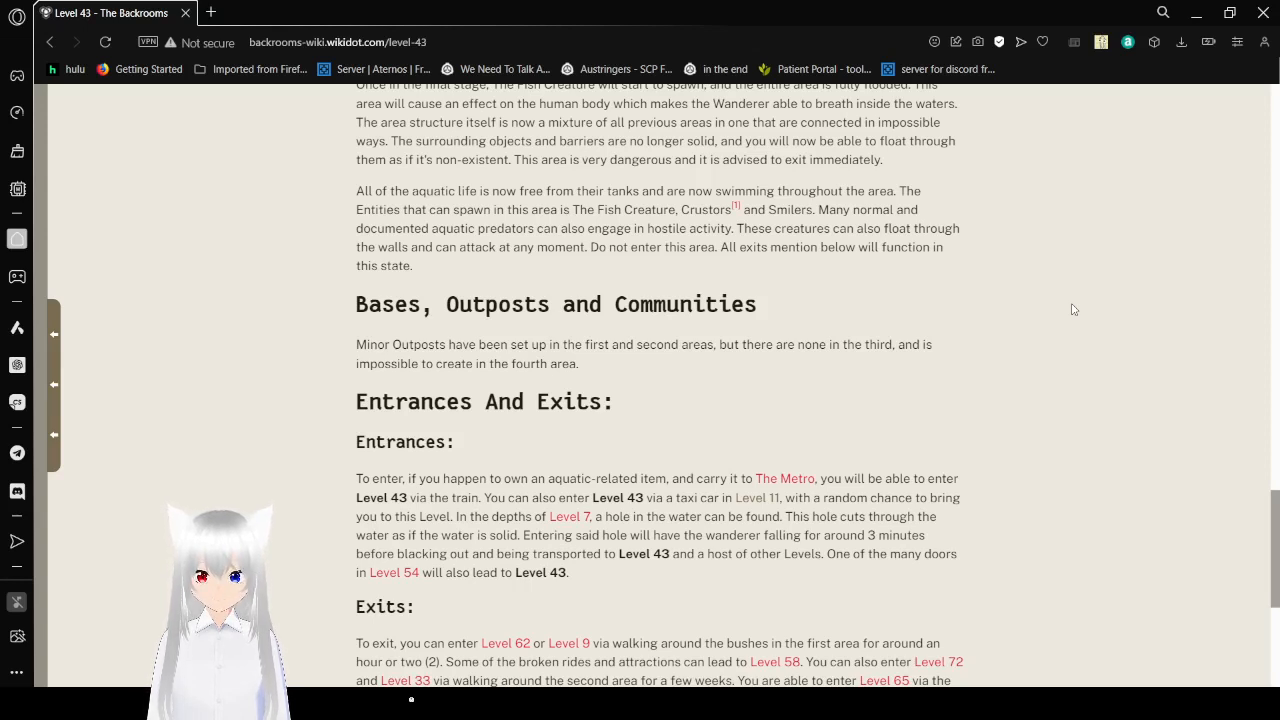
scroll("down", 3)
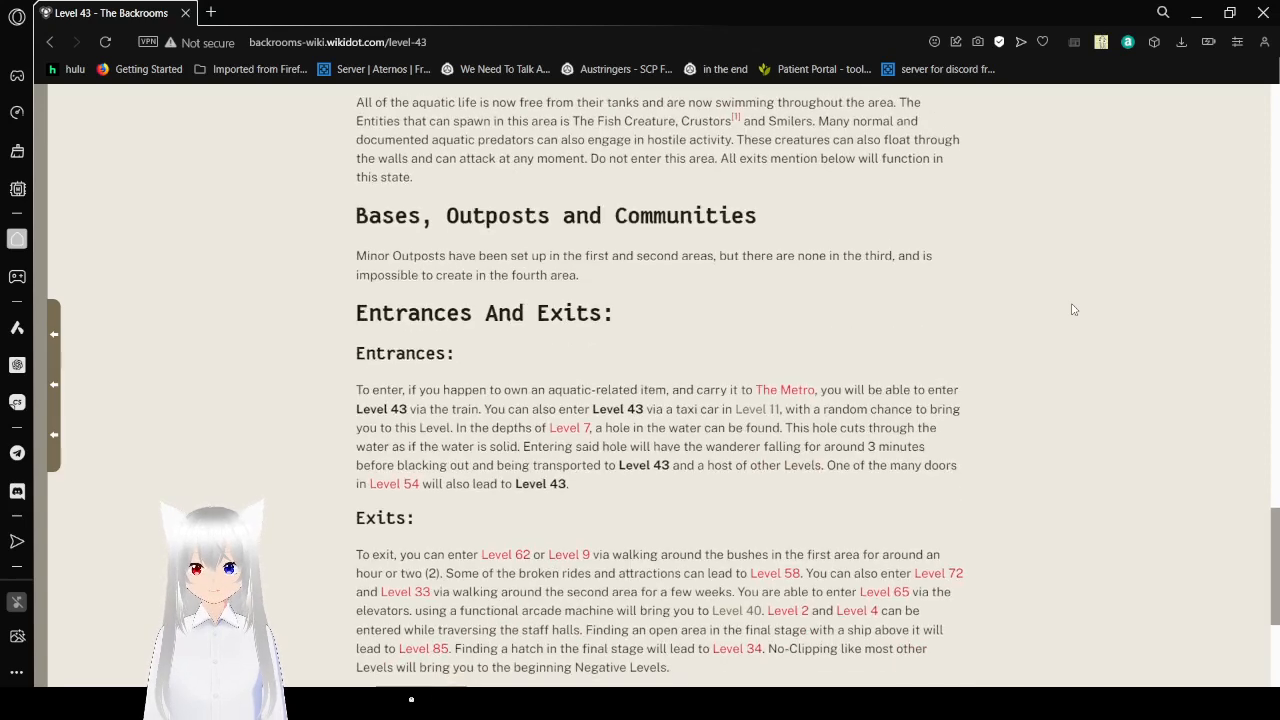
scroll("down", 3)
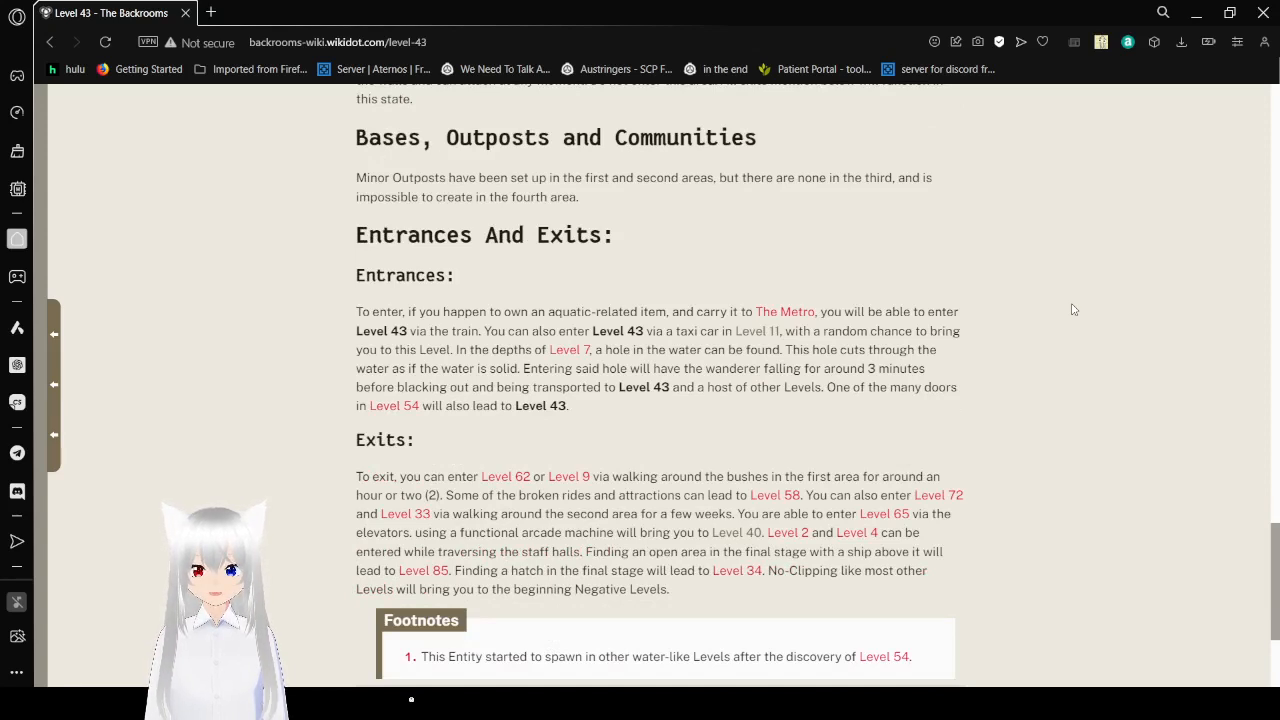
scroll("down", 3)
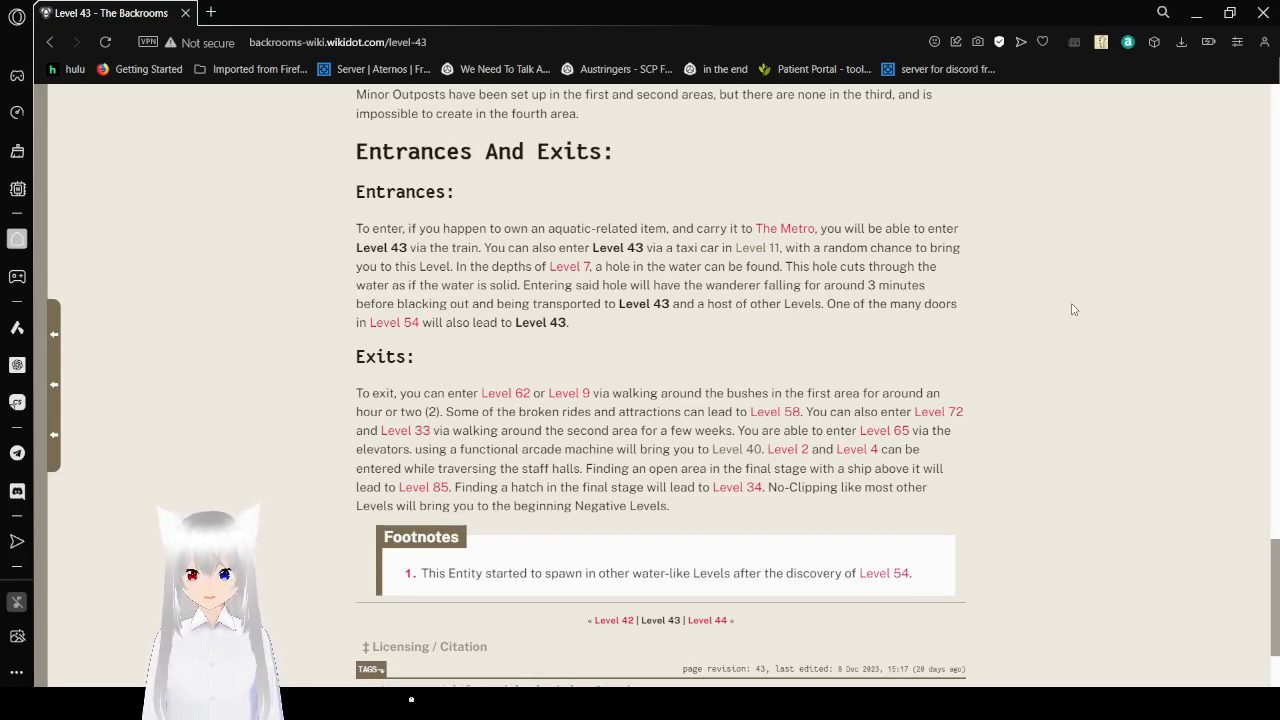
scroll("down", 3)
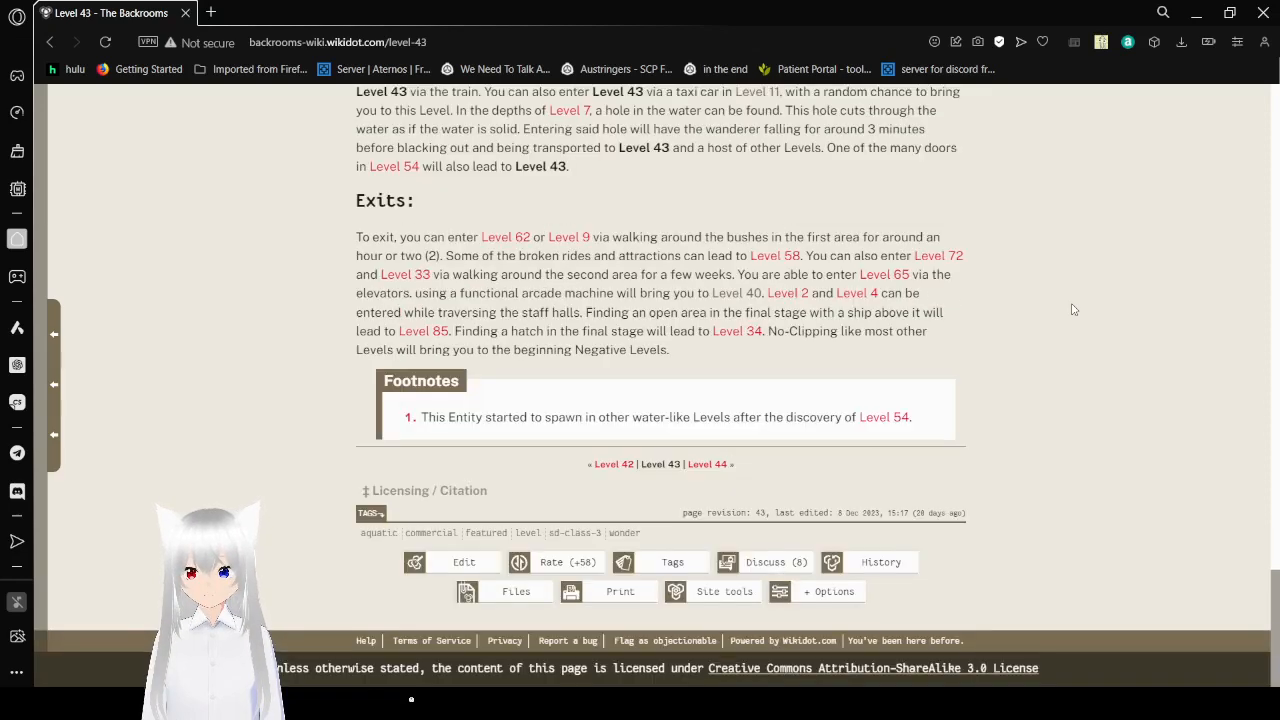